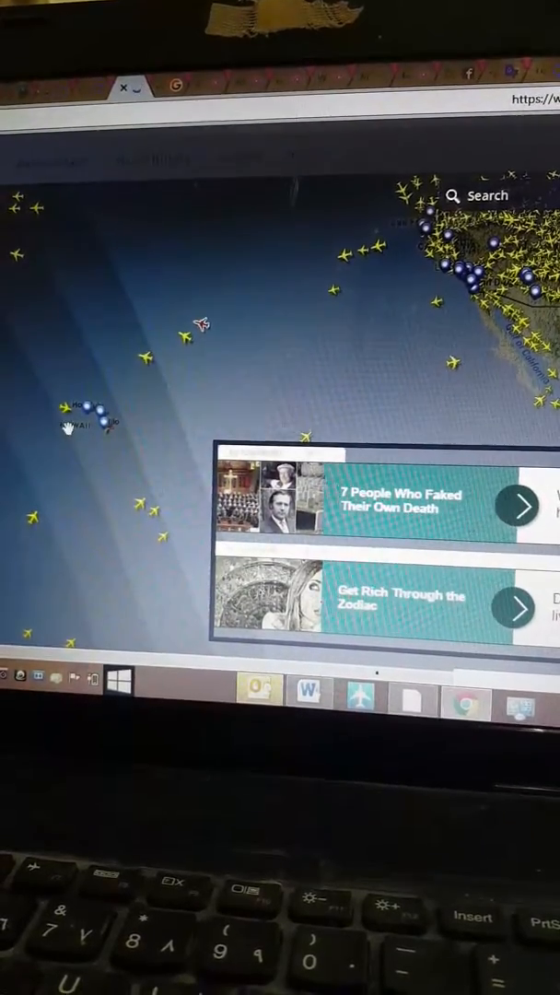
Step: Open FedEx FX1413's Memphis–Honolulu flight details, then select UPS32 to trace its route
{"action": "left_click", "coordinate": [193, 327]}
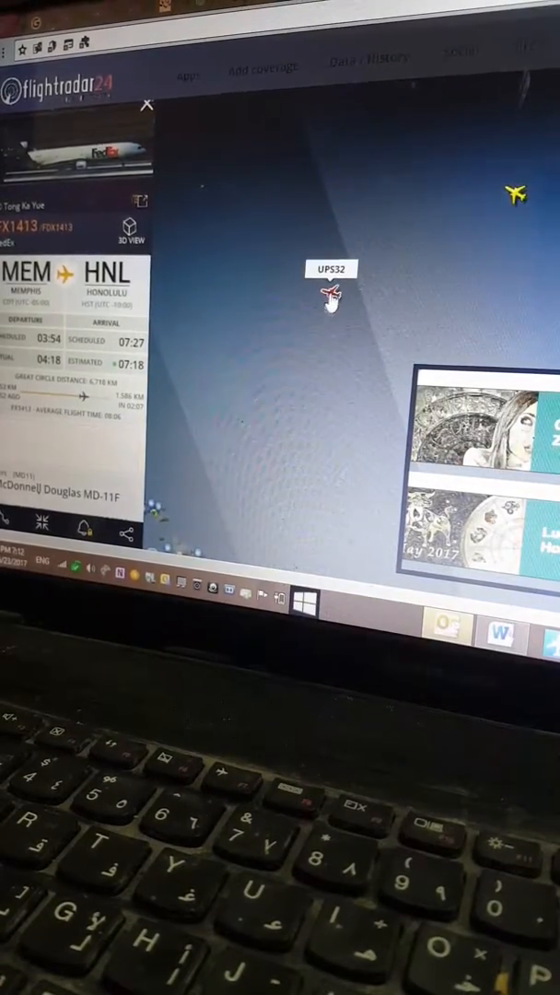
{"action": "left_click", "coordinate": [327, 293]}
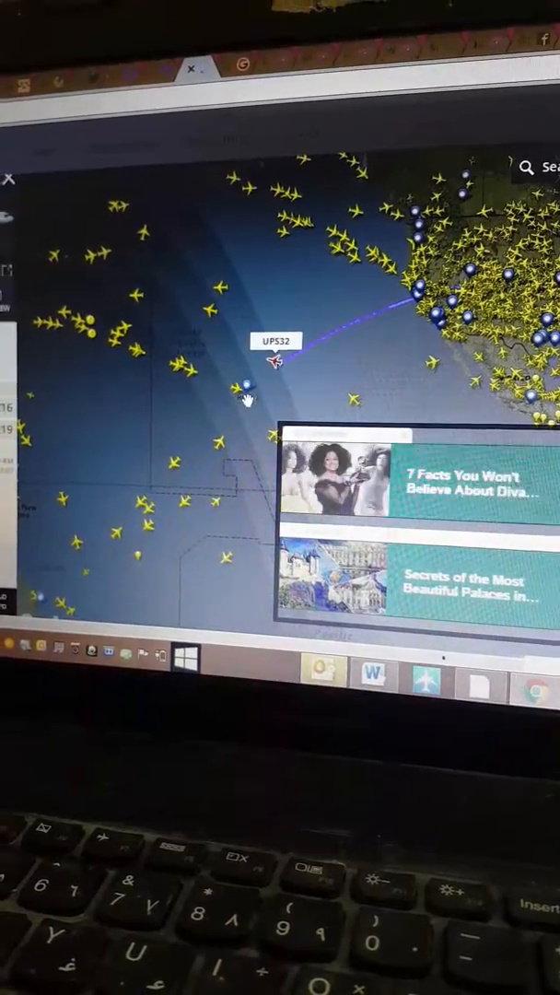
Step: Select another Honolulu-bound MD-11F arriving around 06:16–06:19 to view its flight details
{"action": "left_click", "coordinate": [277, 365]}
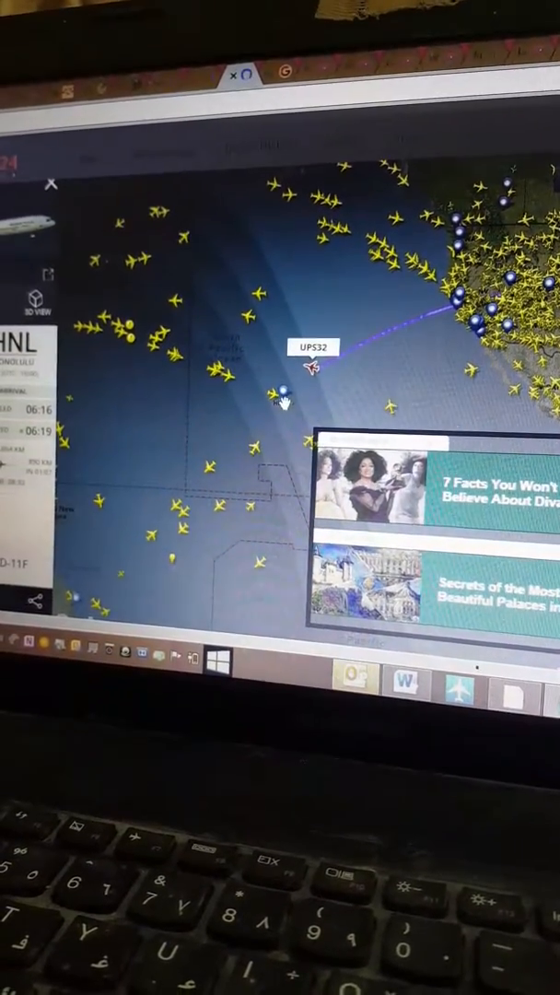